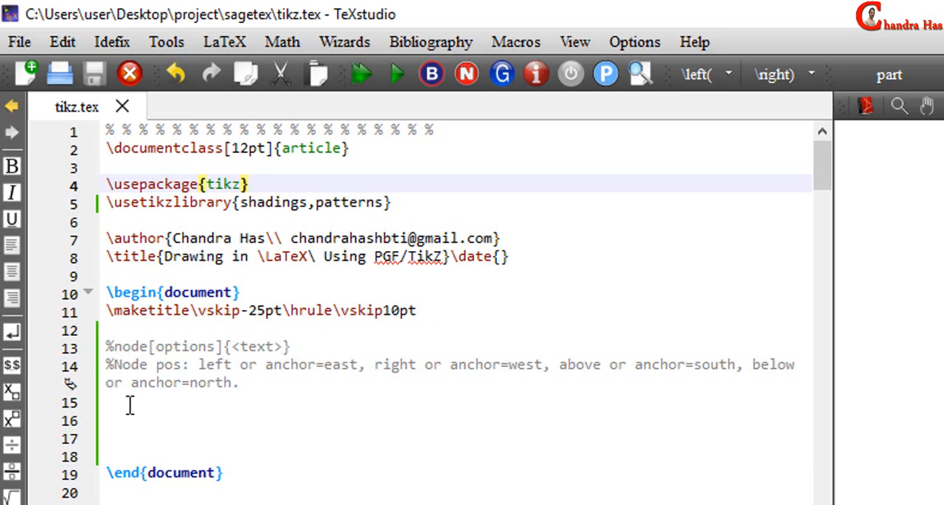
Step: Insert an empty tikzpicture environment on line 15 using the \begin autocomplete
left_click(118, 402)
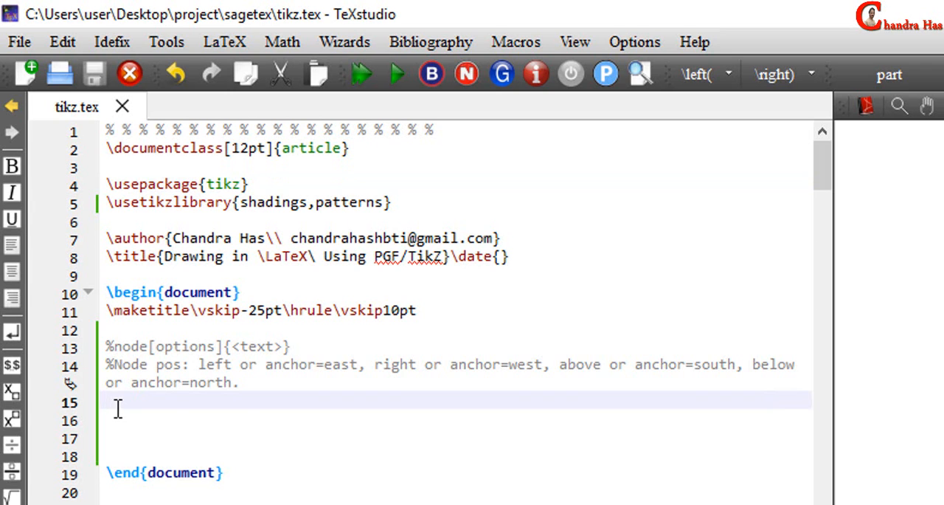
type("\\begin{tikzpicture")
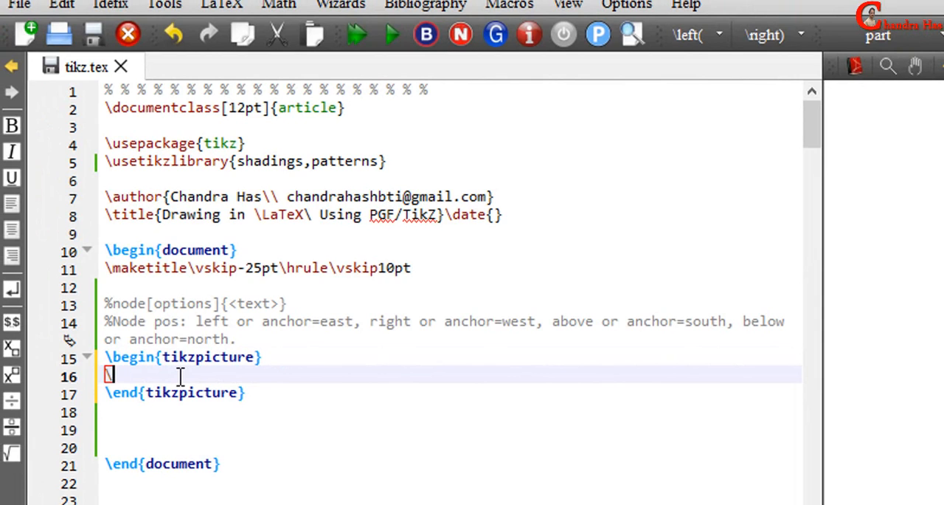
Step: Write \draw (3,0)--(0,0)--(0,3); on the picture's blank line
type("\\draw (3,0)--(0,0)--(0,")
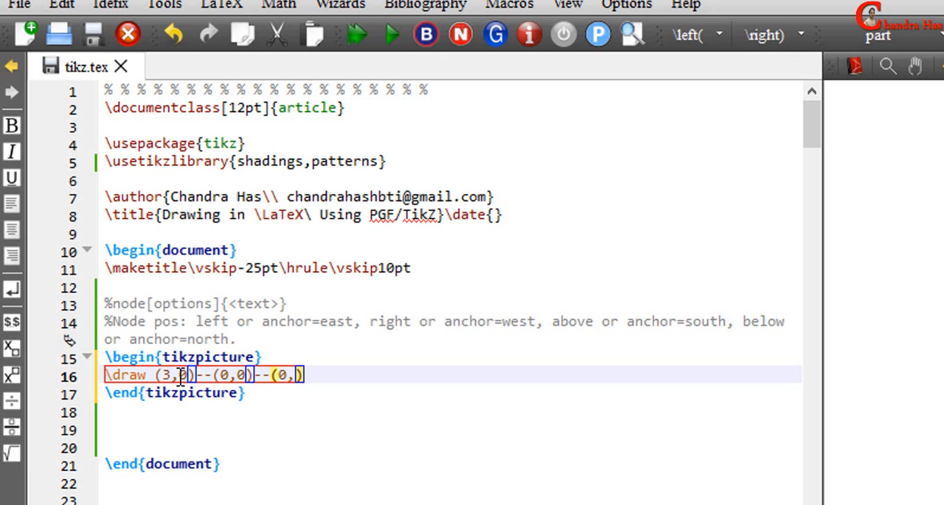
type("3);")
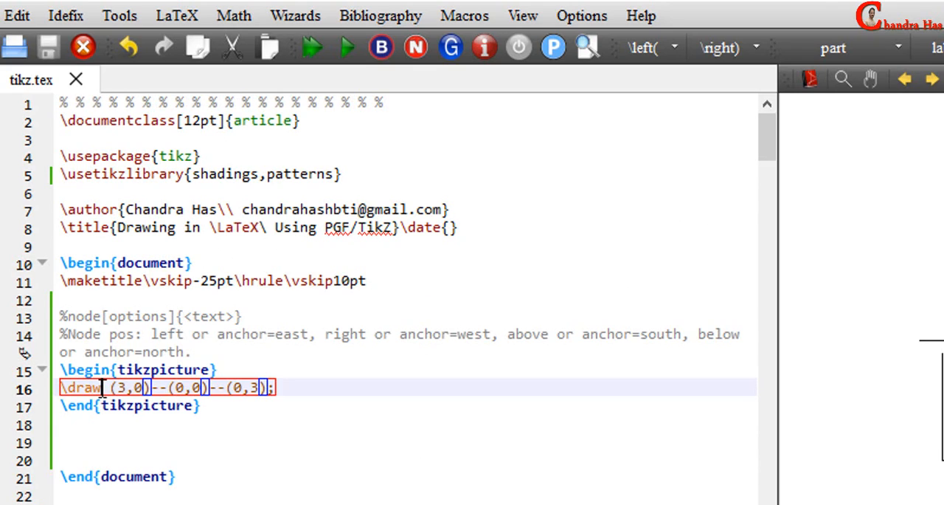
Step: Give the draw command [<->,thick] options and start a \fill line below
type("[<")
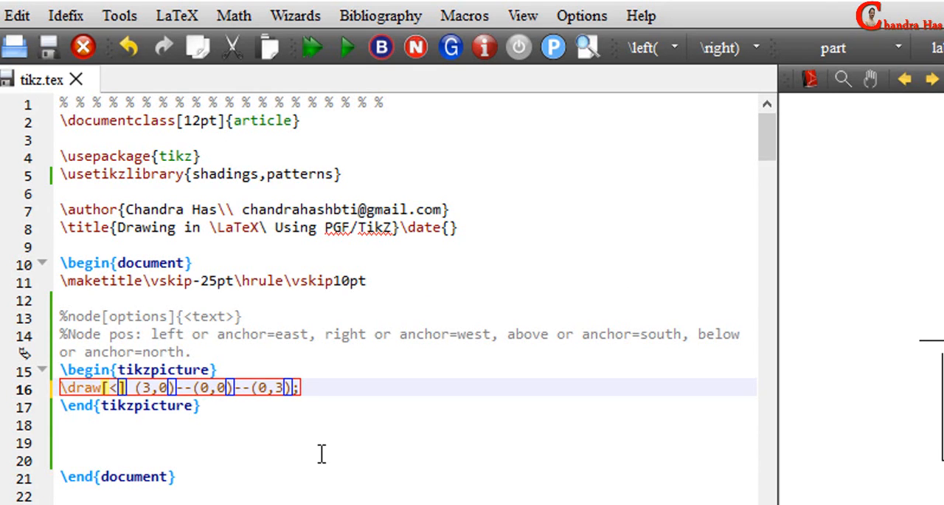
type("-")
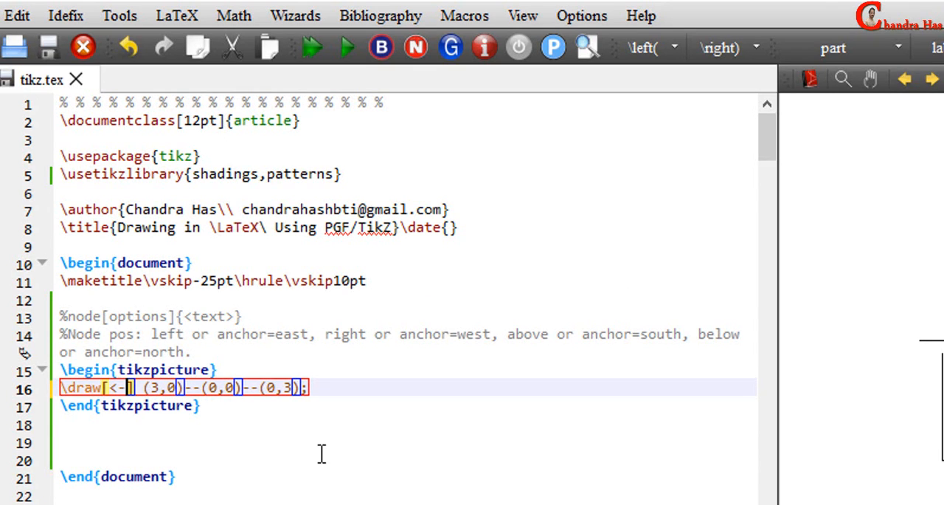
type(">")
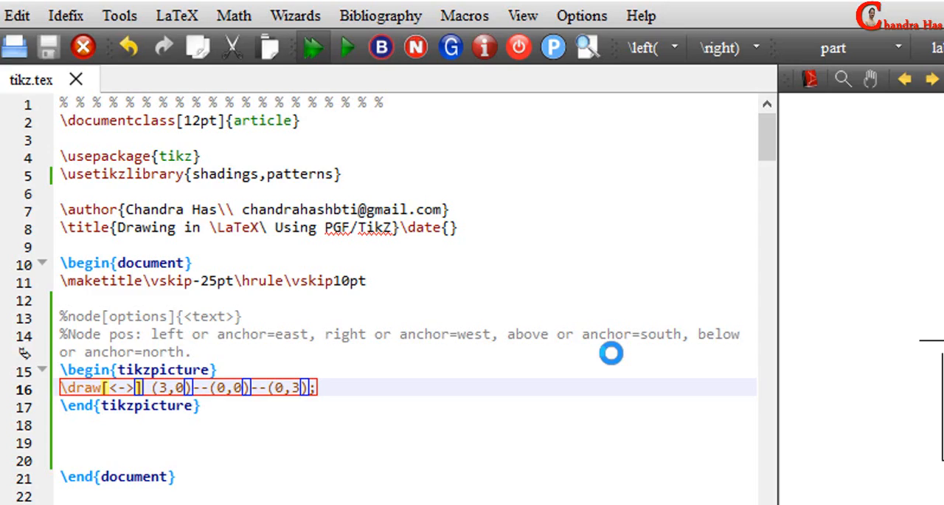
left_click(346, 47)
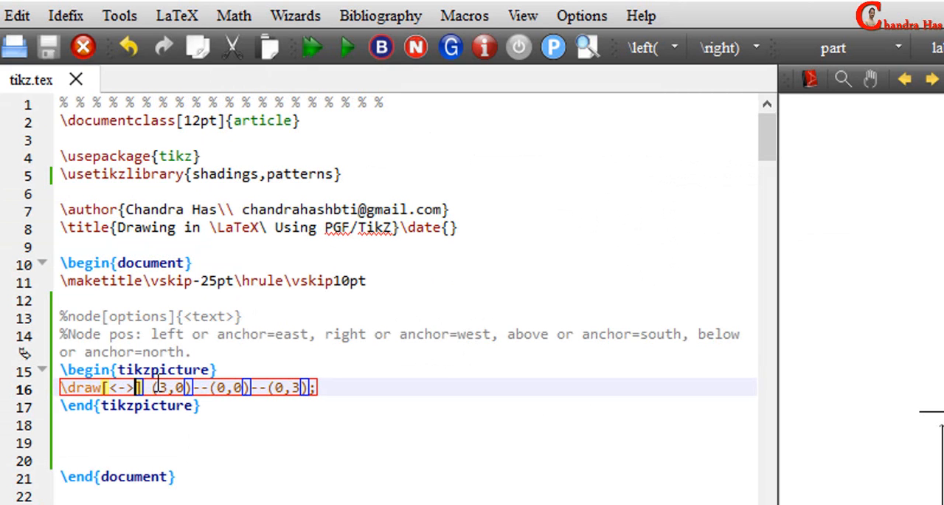
type("thick")
type("\\fill (")
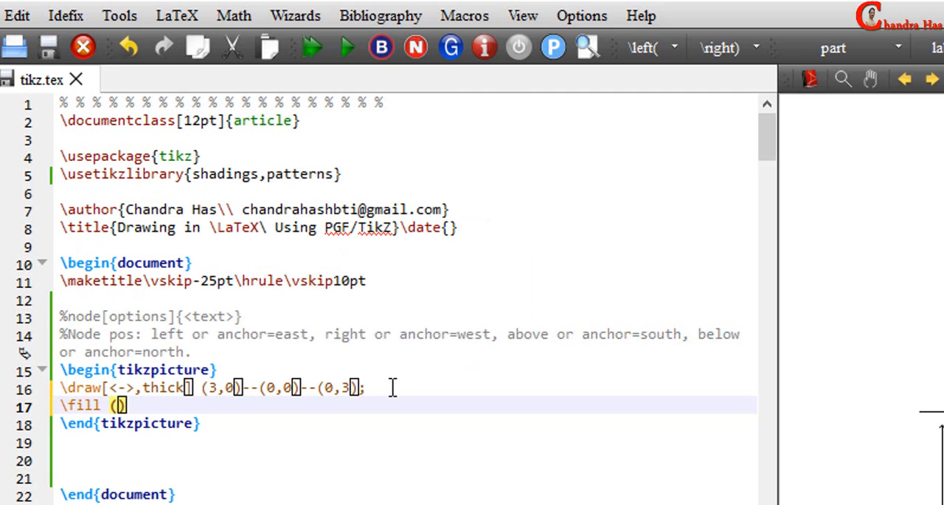
Step: Complete \fill (1.5,1.5) circle [radius=2pt]; and add an $x$ node after (3,0)
type("1.5,1.5")
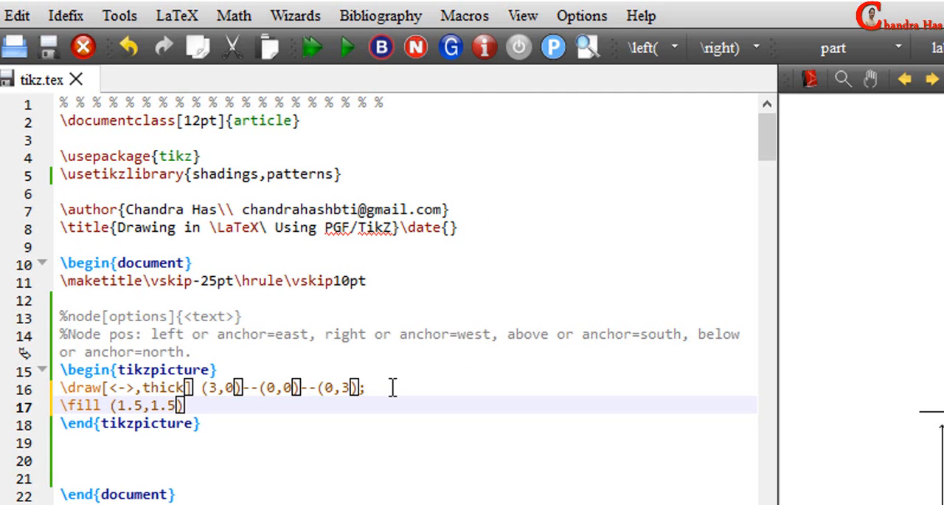
type("circle []")
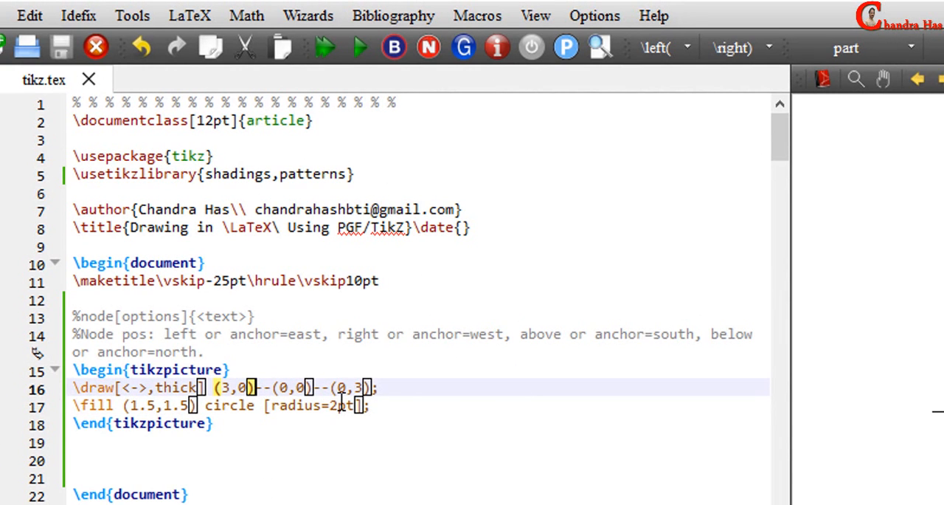
type("\\node{$s$}")
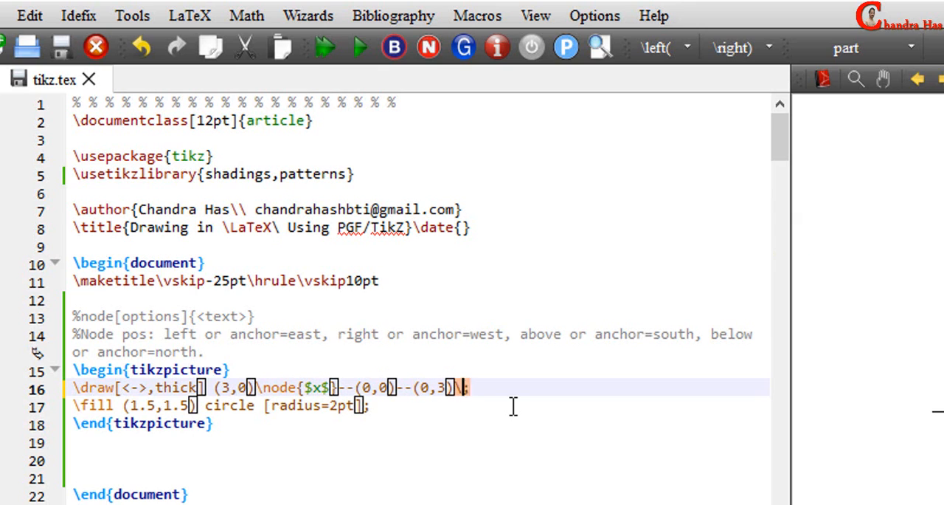
Step: Add node{O} after (0,0), node{$y$} after (0,3), and node{A} after the circle
type("\\node{}")
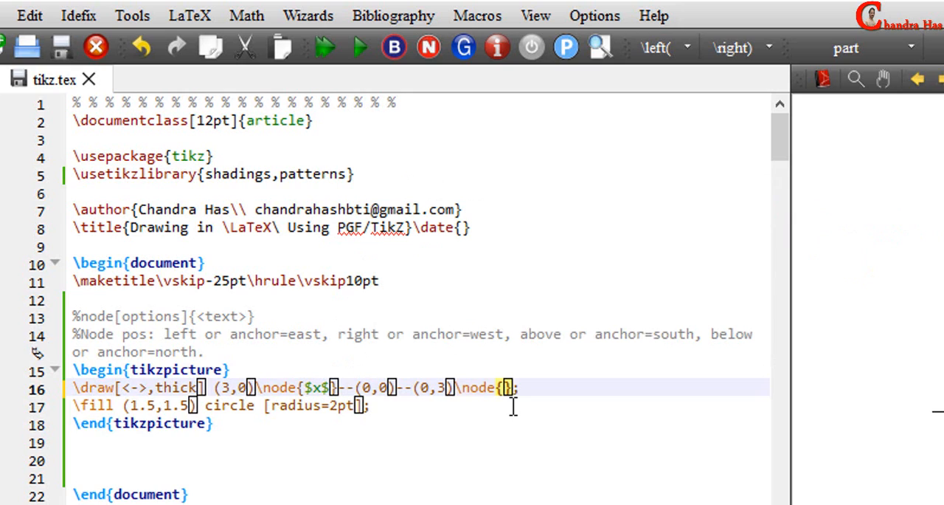
type("$y$")
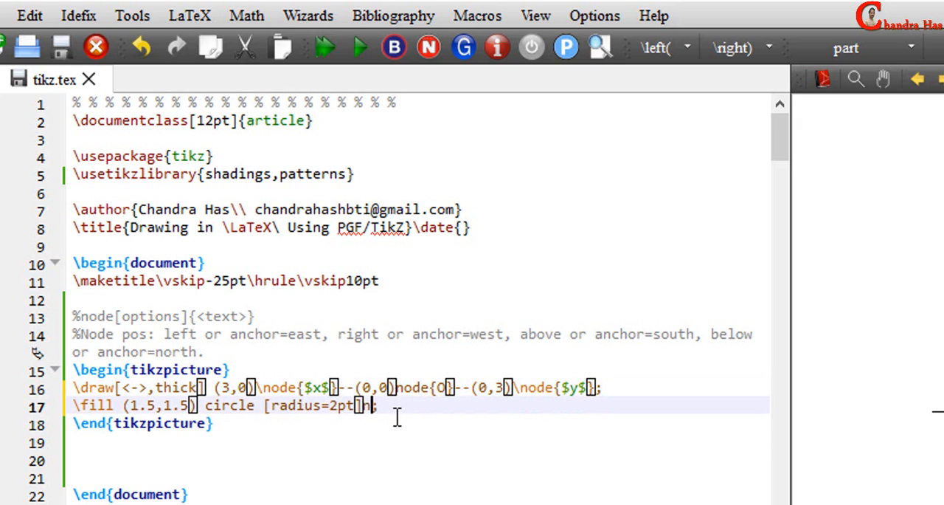
type("node{A}")
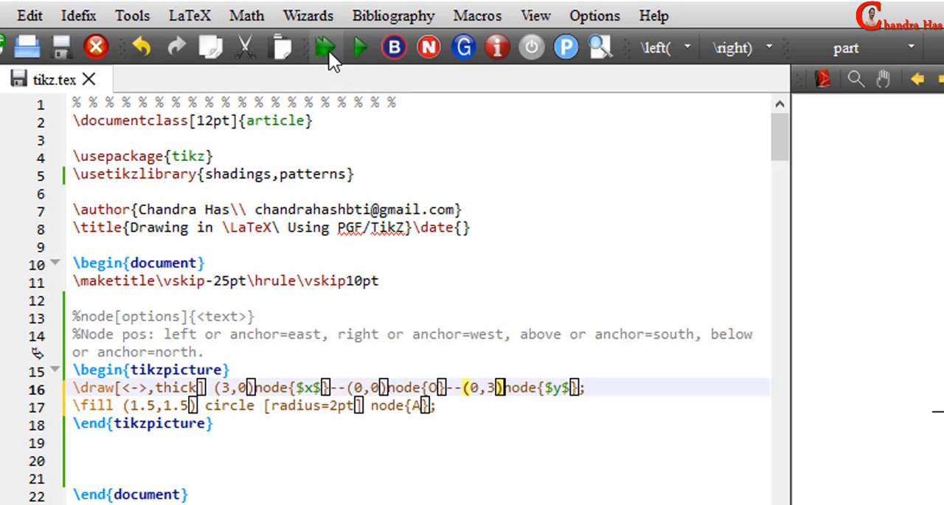
Step: Run Build & View and check the PDF preview of the labelled axes
left_click(323, 47)
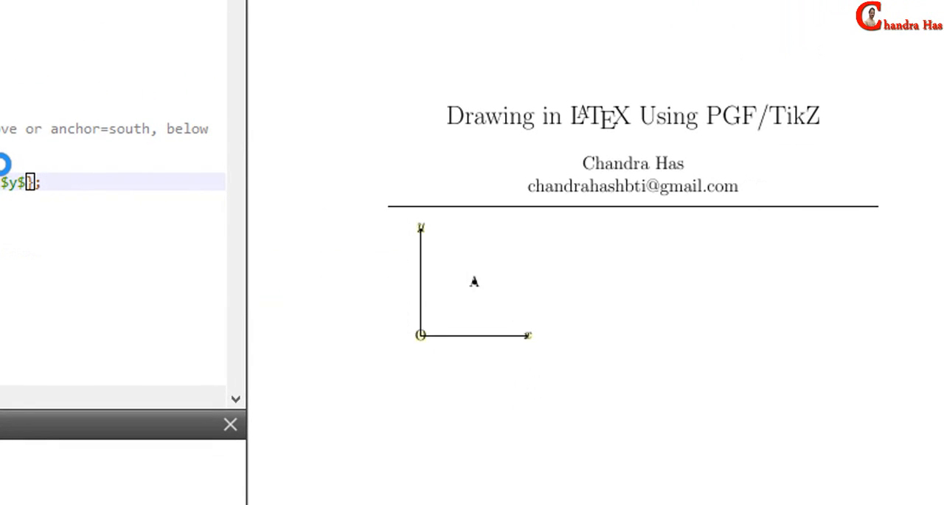
mouse_move(435, 274)
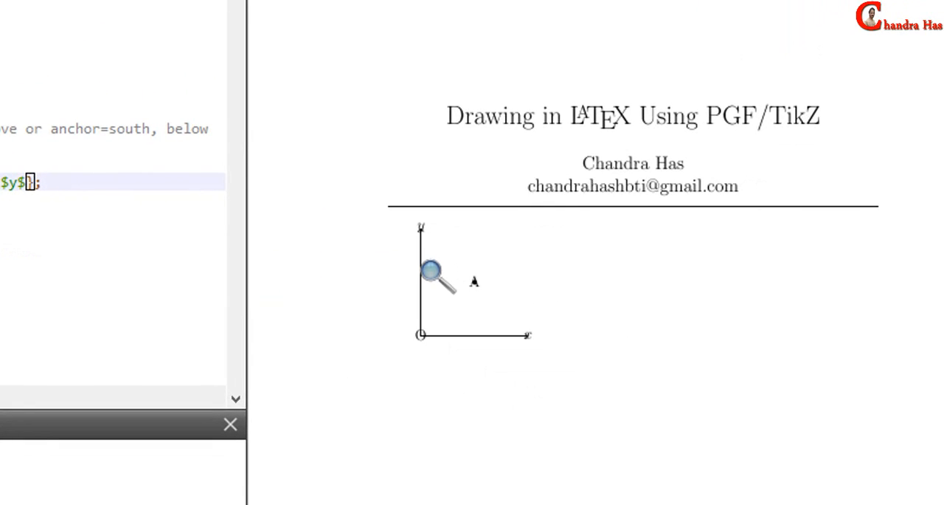
mouse_move(450, 343)
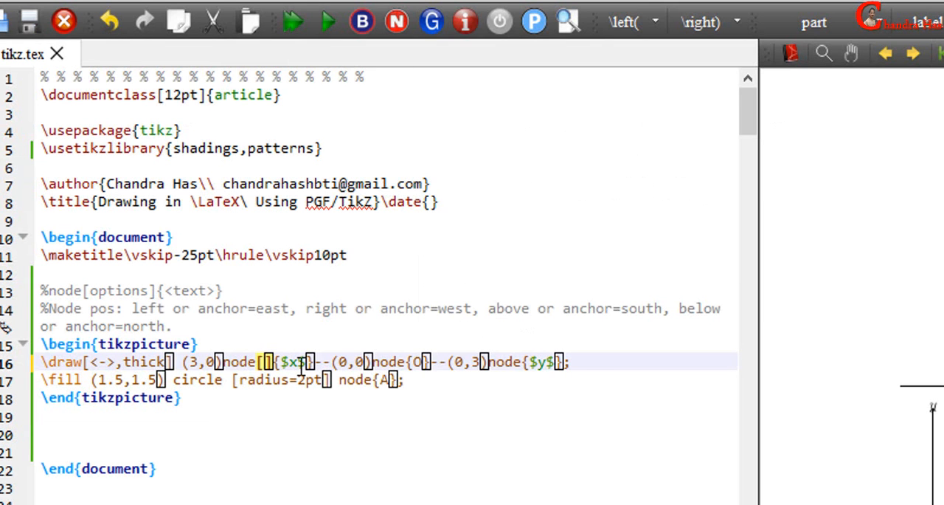
Step: Position x below, O and y left, A above, then recompile
type("below")
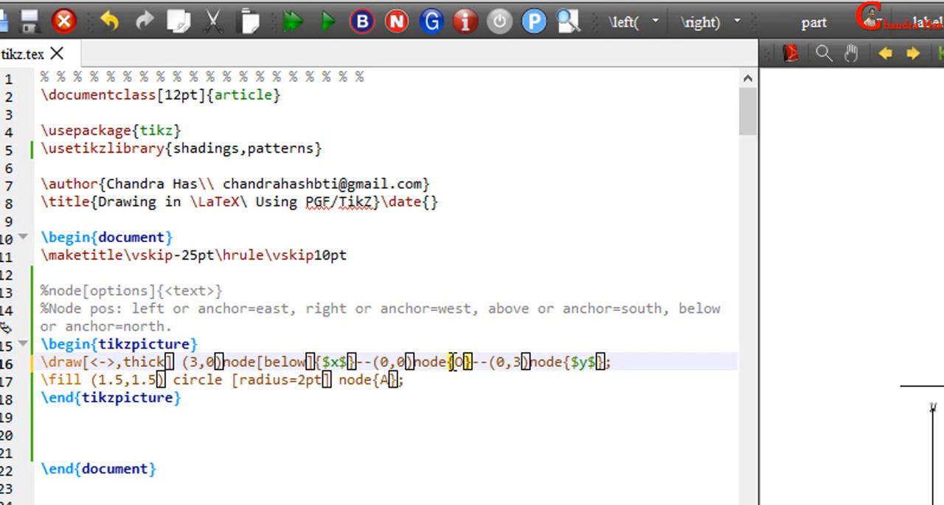
type("[left]")
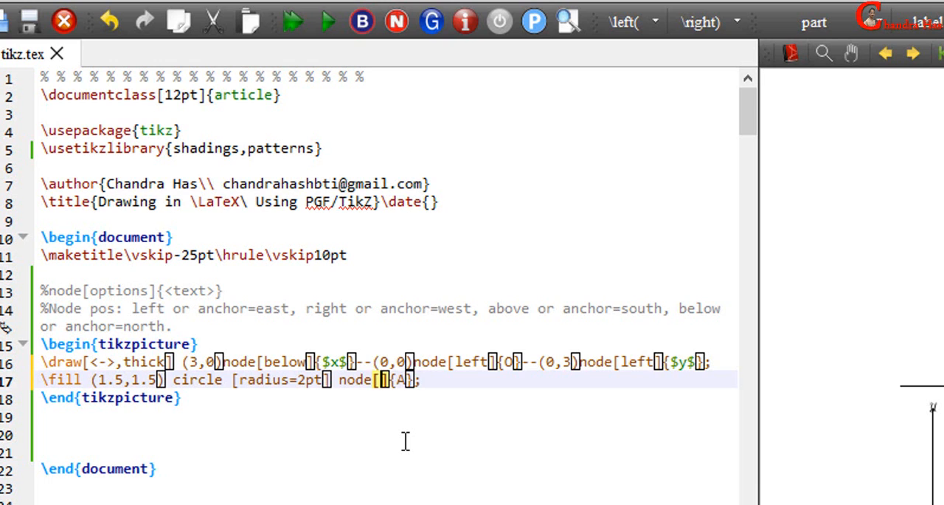
type("above")
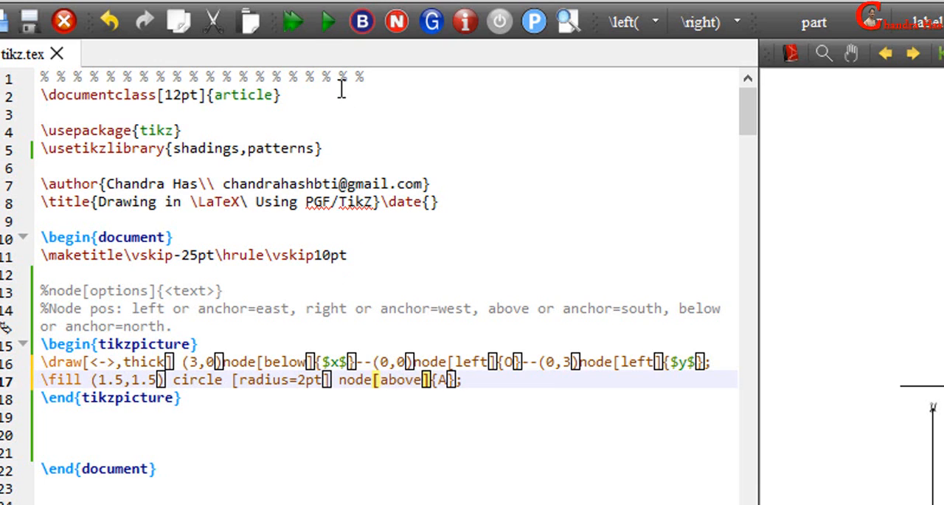
left_click(327, 21)
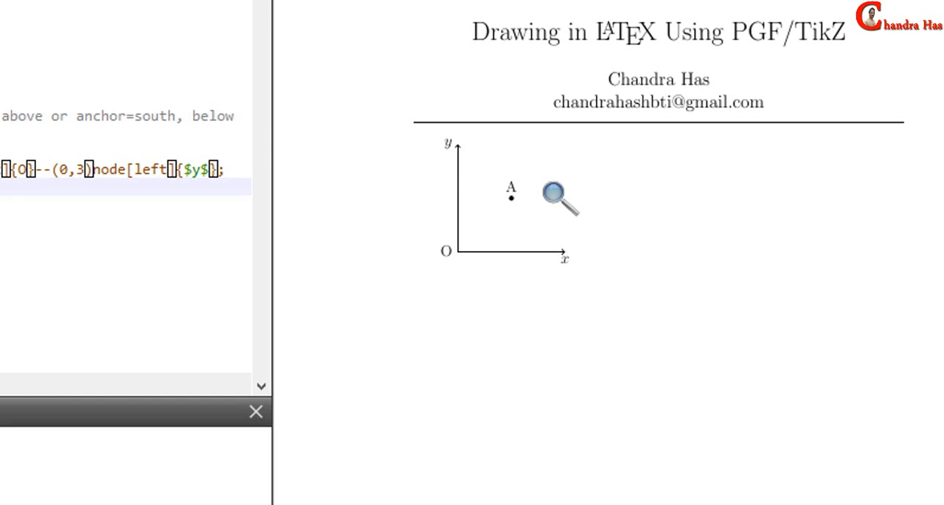
mouse_move(559, 264)
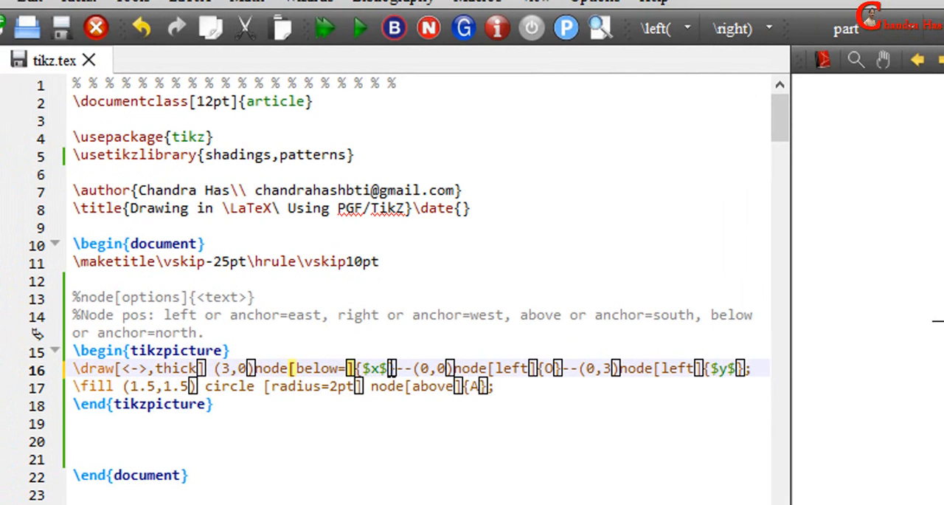
Step: Try a below=2 distance on the x label, then delete it
type("2")
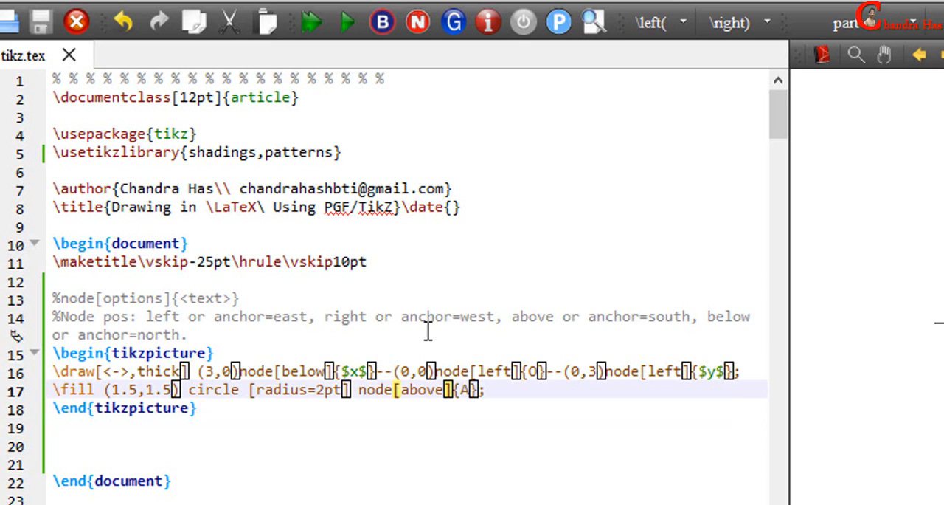
Step: Style label A as above right=2pt in a blue!25 filled circle, recompiling to preview
left_click_drag(323, 316, 453, 315)
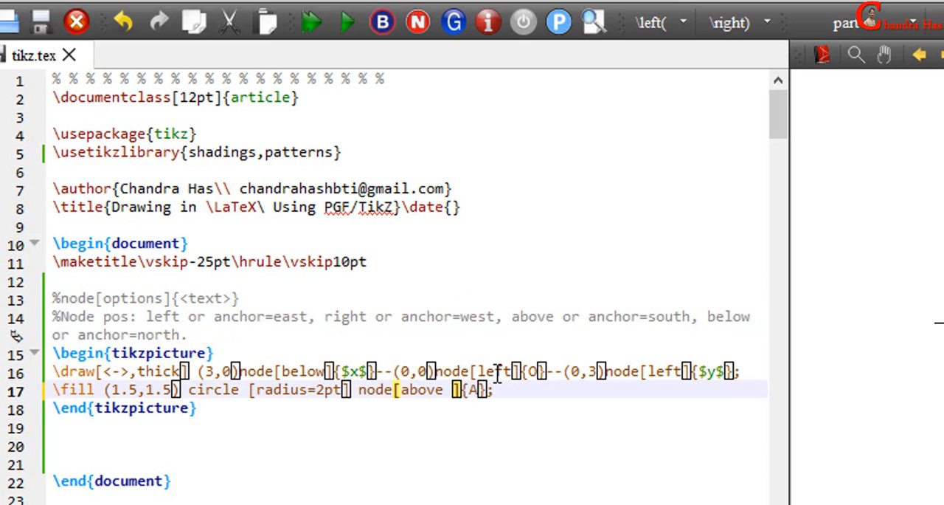
type("right, circle, fill=")
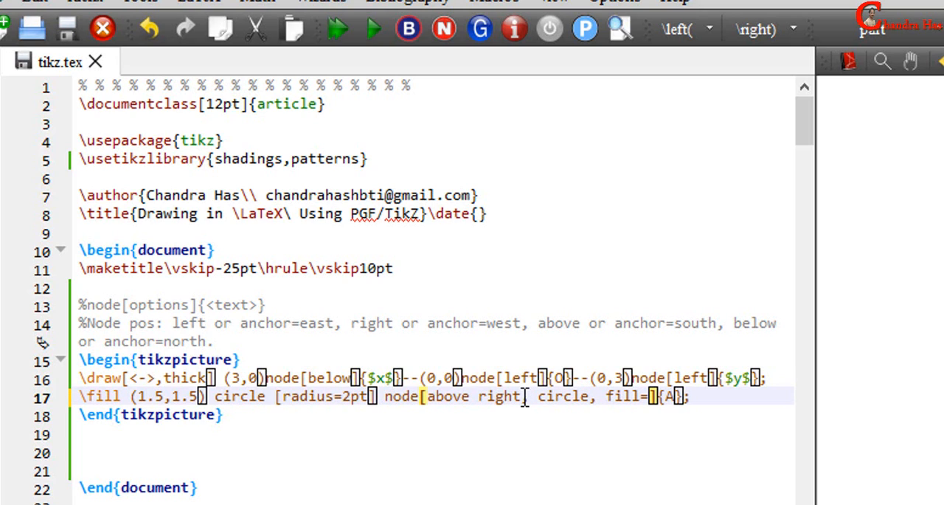
type("blue!25")
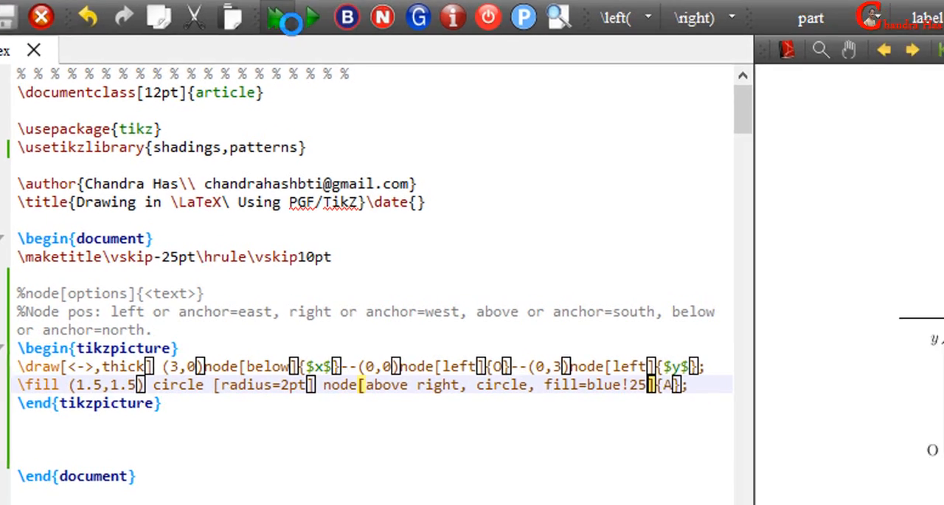
left_click(312, 17)
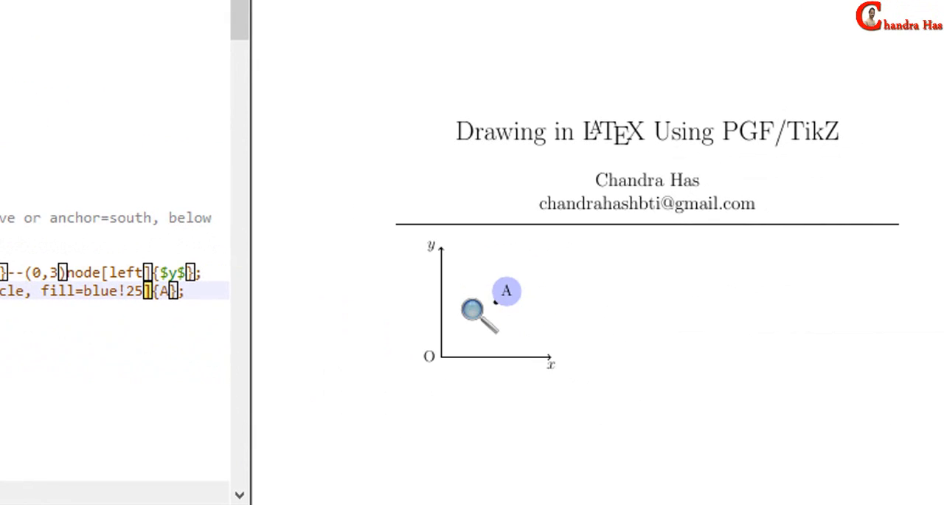
mouse_move(509, 298)
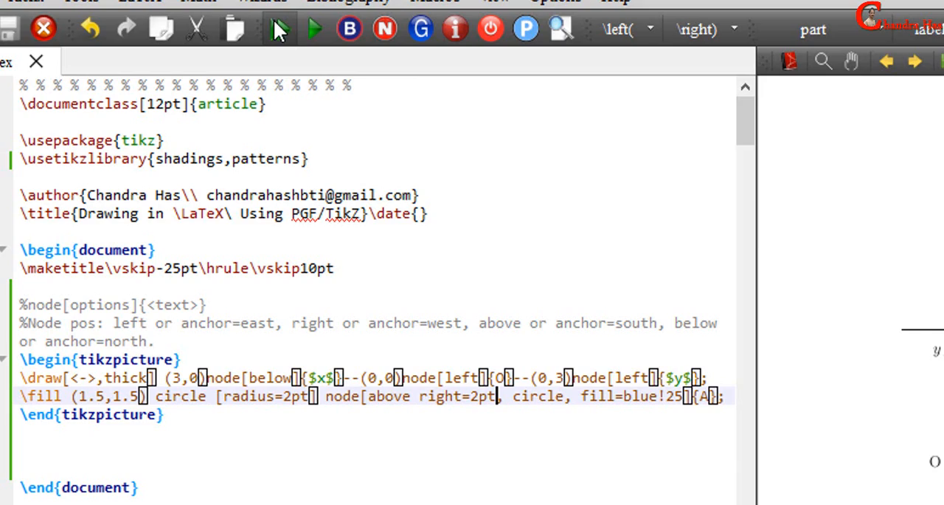
left_click(313, 29)
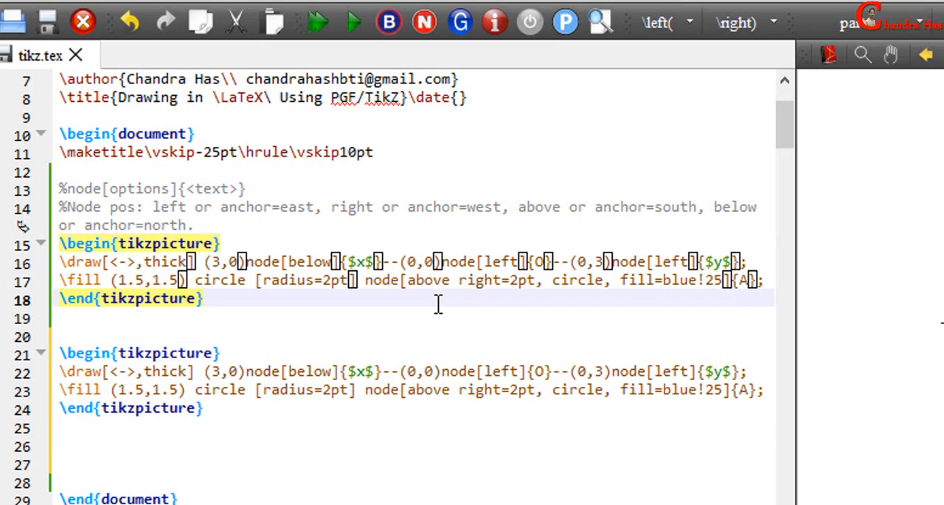
mouse_move(446, 257)
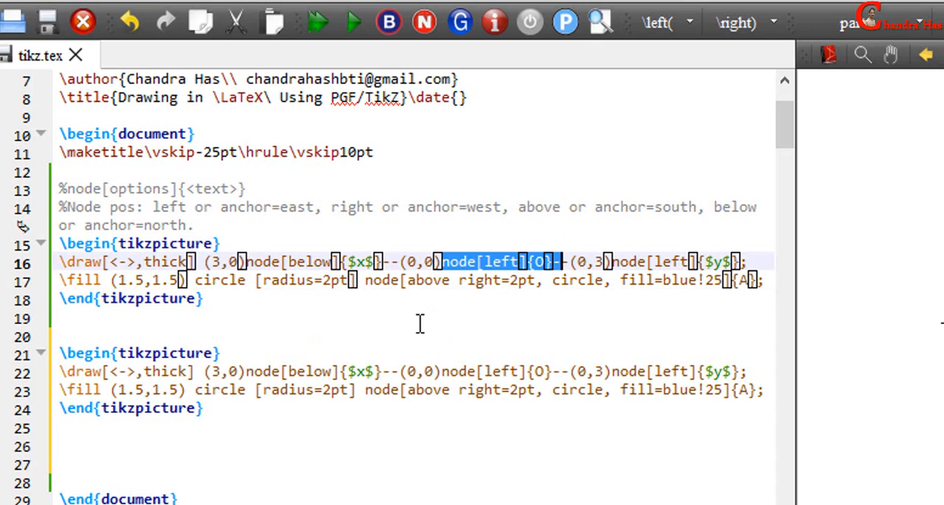
Step: Start a comment line describing the \node[options] at (coordinate){<text>} syntax
left_click(73, 188)
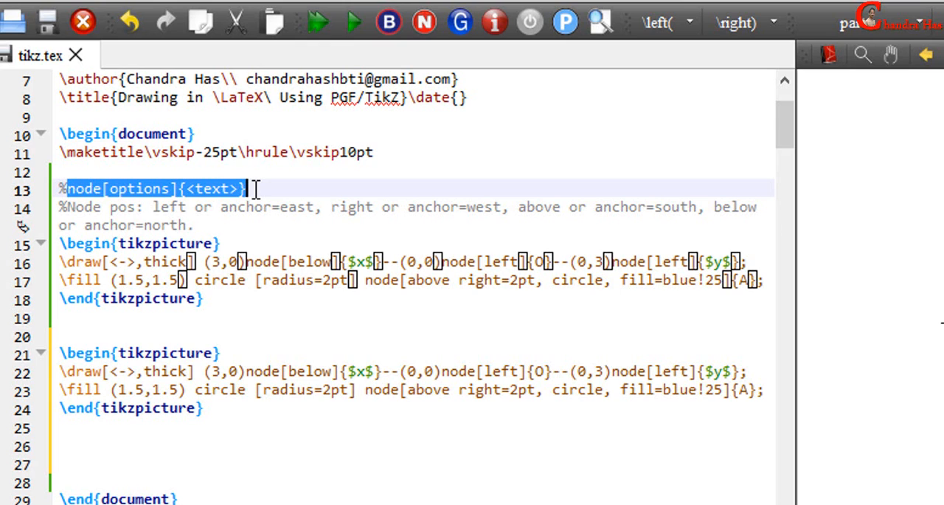
type("\\node[options] at (coordin")
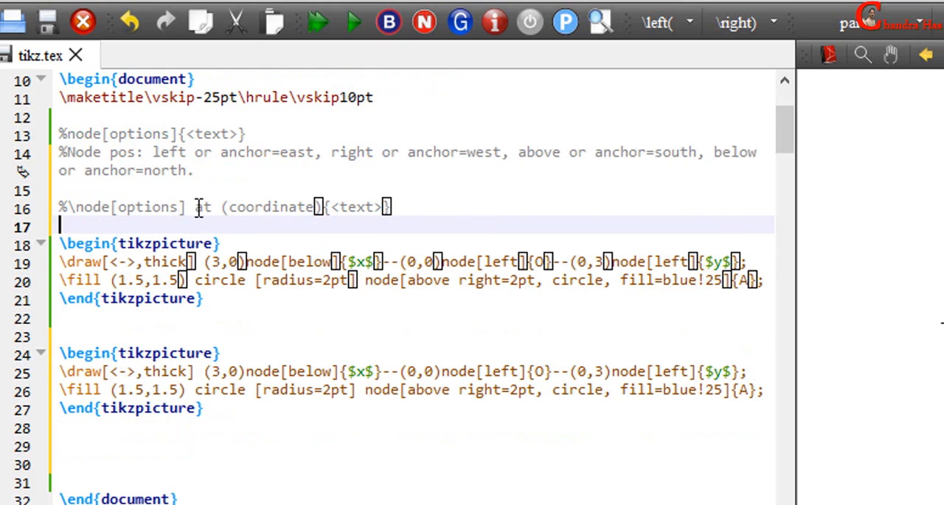
Step: Complete the %\node[options] at (coordinate){<text>} comment and select the x label node for deletion
type("at")
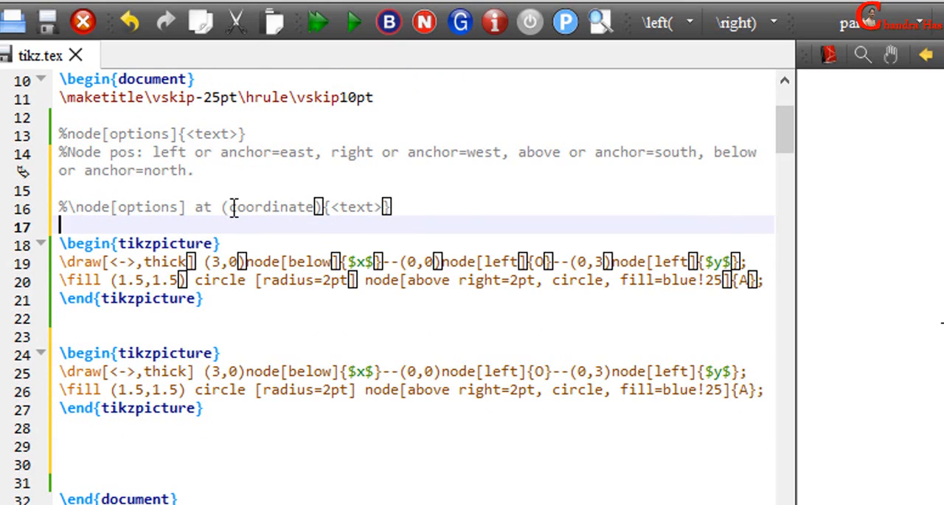
double_click(272, 206)
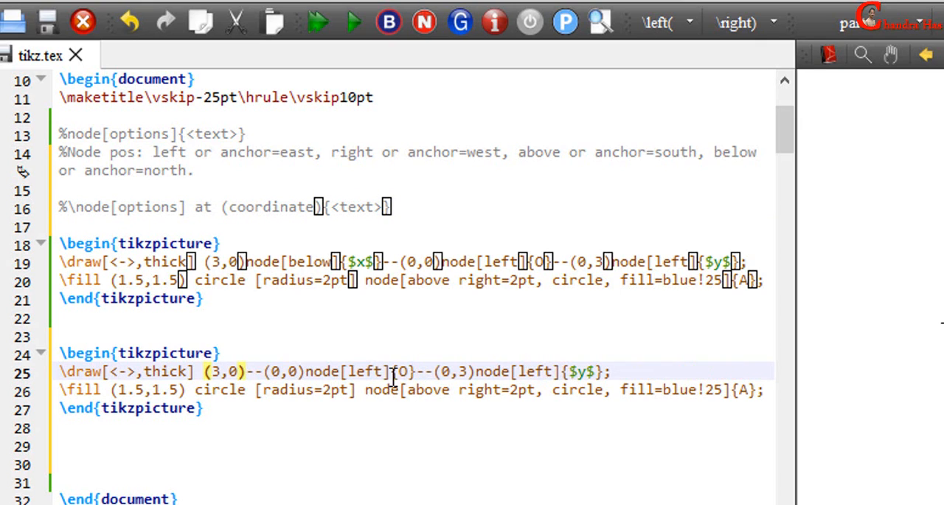
Step: Remove the O label from the second picture and add separate \node at lines for x, y, O and A
double_click(376, 370)
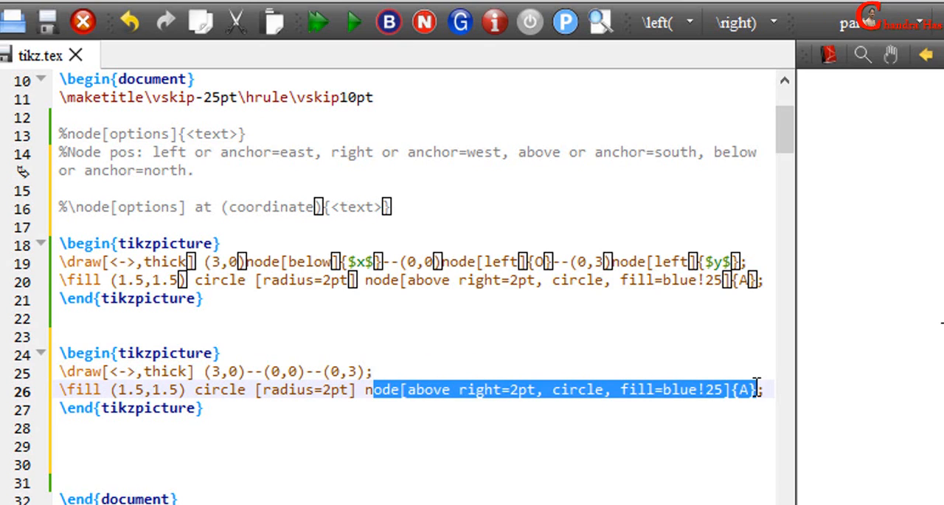
type("\\node at")
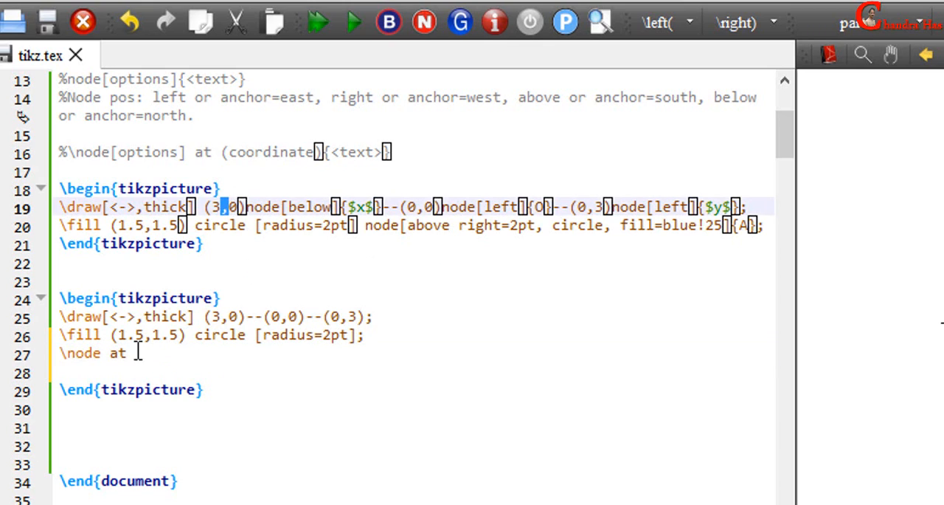
type("(1.5,1.5)(A);")
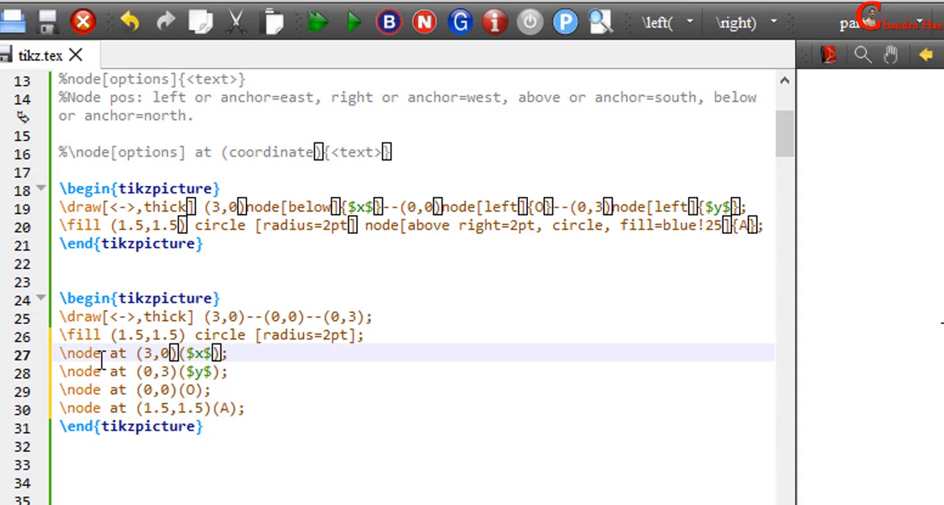
Step: Add [below], [left] and [above] options to the standalone nodes and compile to preview both pictures
type("[below]")
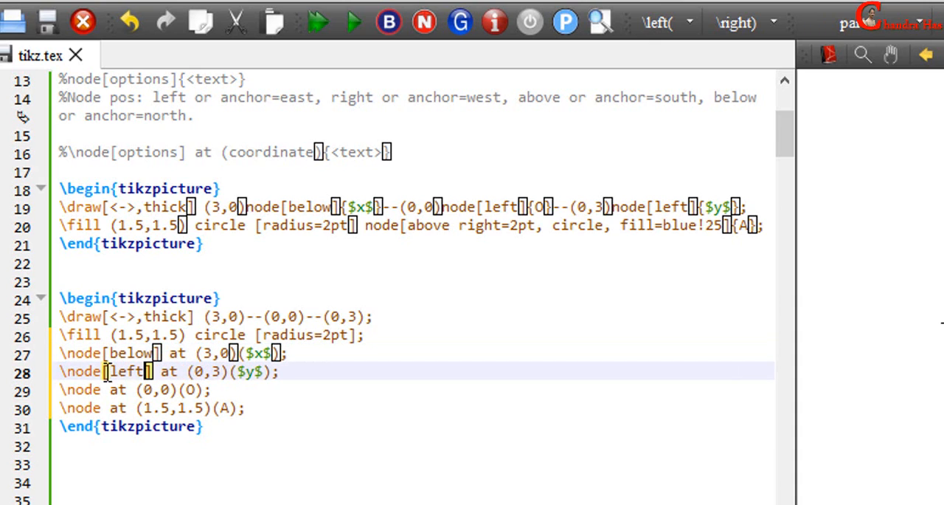
type("[left]")
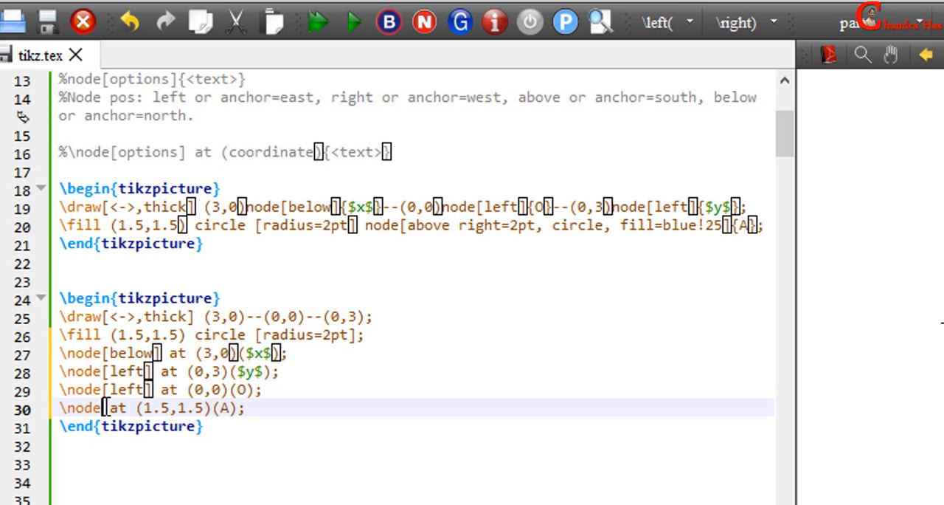
type("[above]")
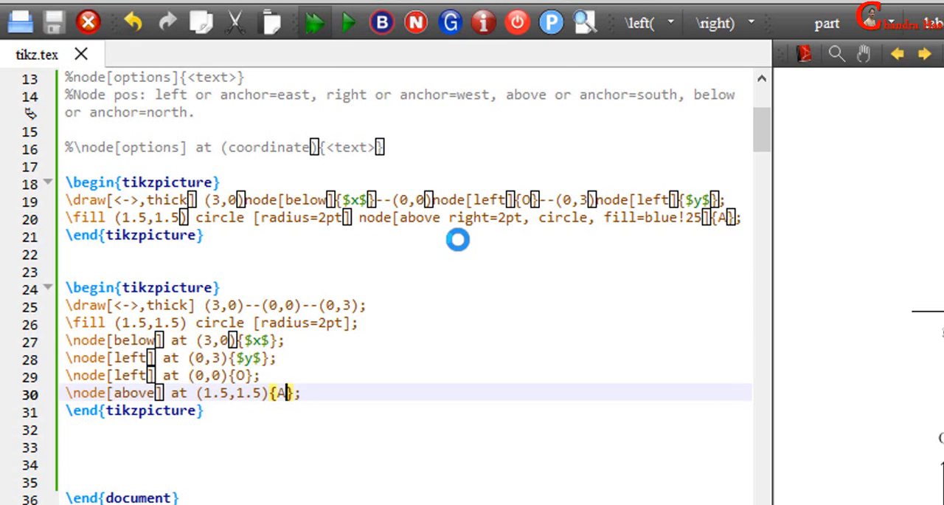
left_click(312, 23)
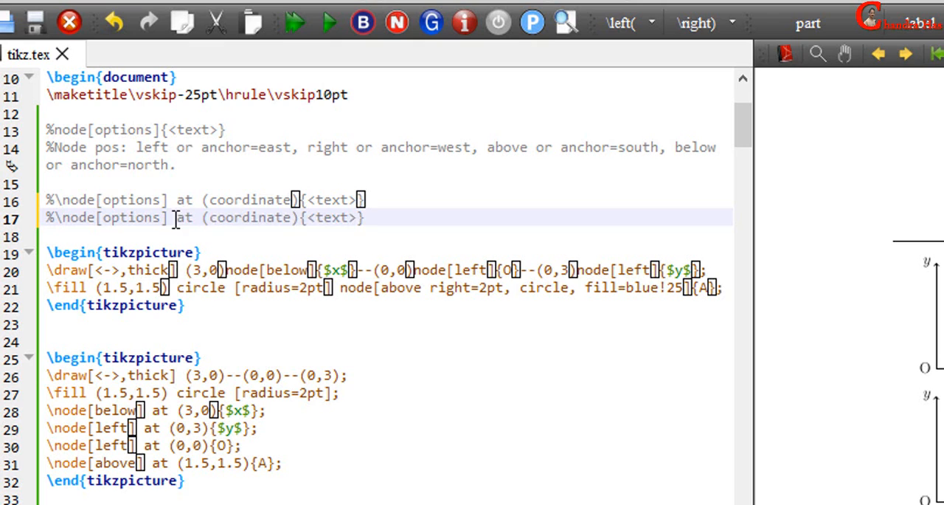
Step: Insert a name in parentheses after [above] on the A node line
scroll("down", 3)
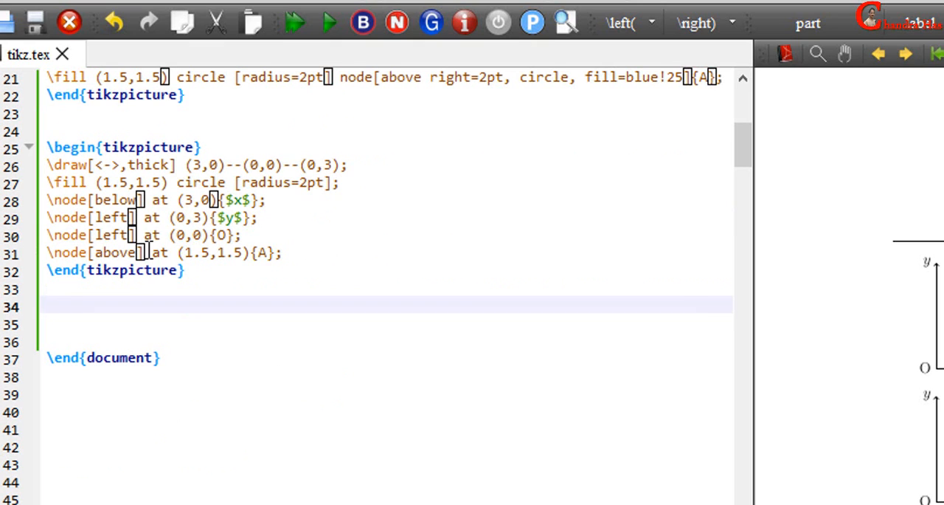
left_click(155, 253)
type("(")
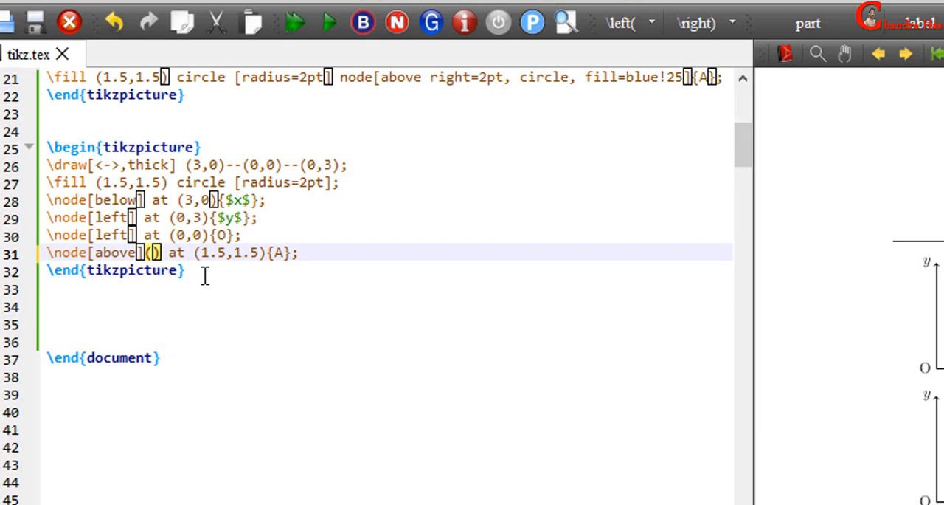
type("n1")
type("\\node[above]{A};")
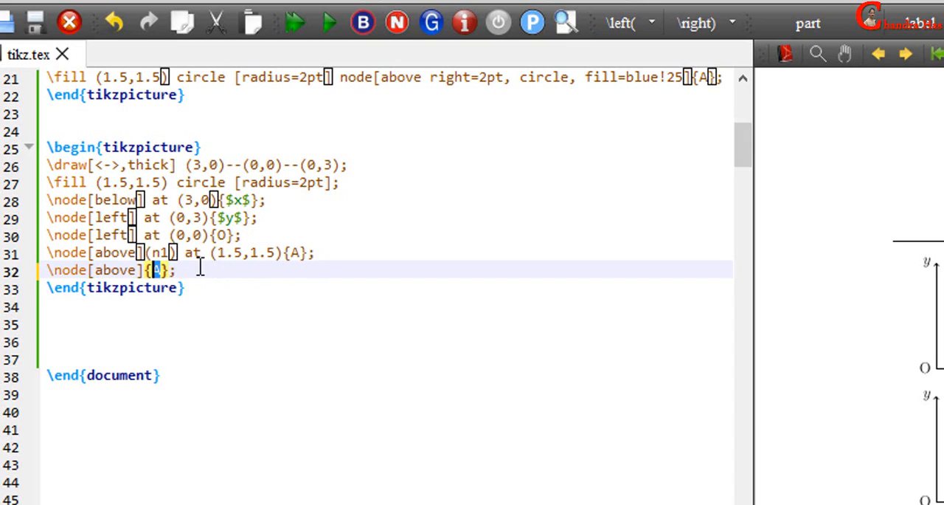
Step: Add \node[left] at (n1) {B}; beside node n1 and compile to show B next to A
type("B")
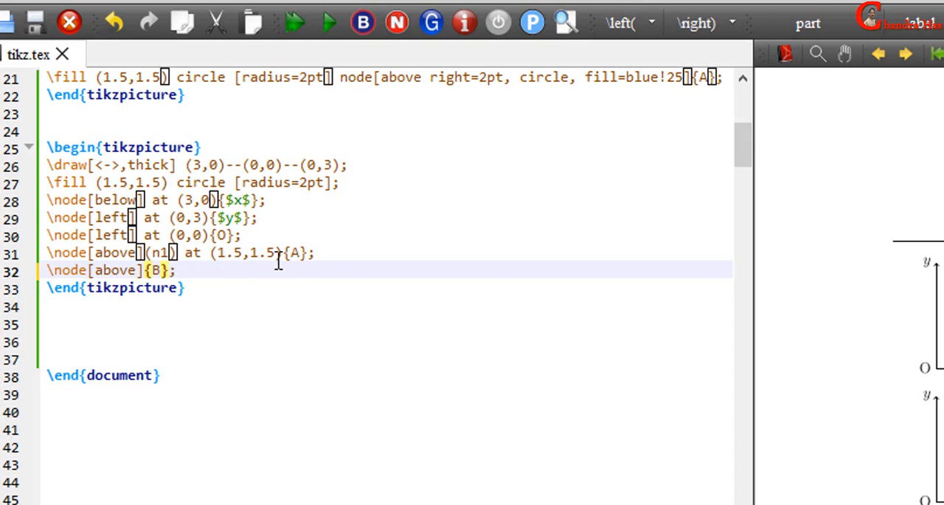
double_click(116, 270)
type("left")
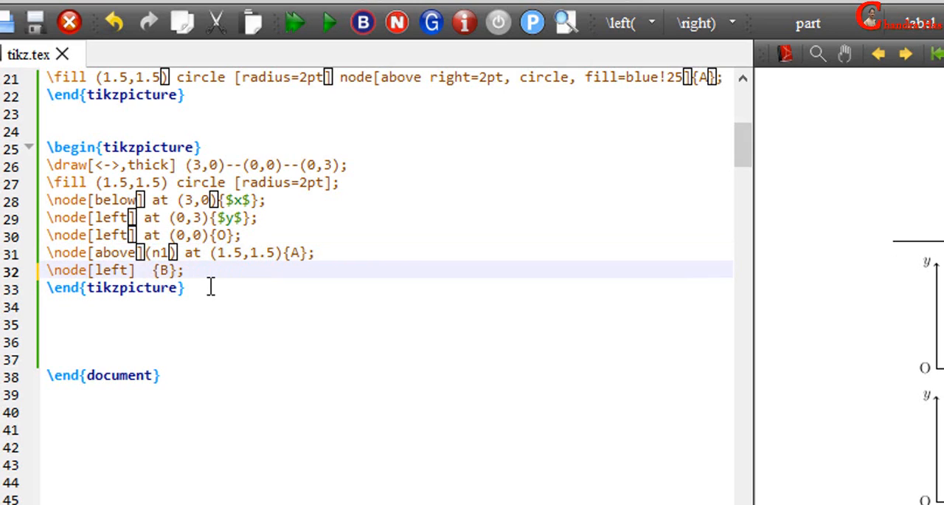
type("at ()")
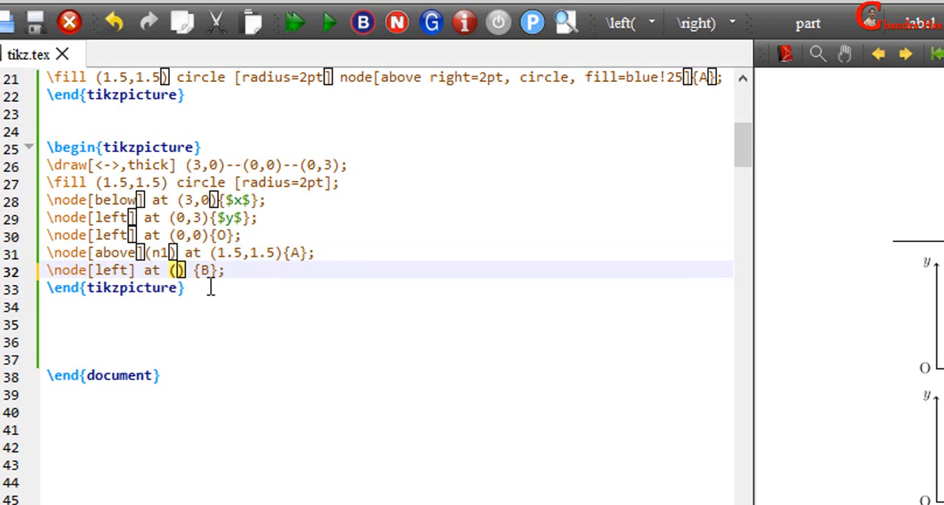
type("n1")
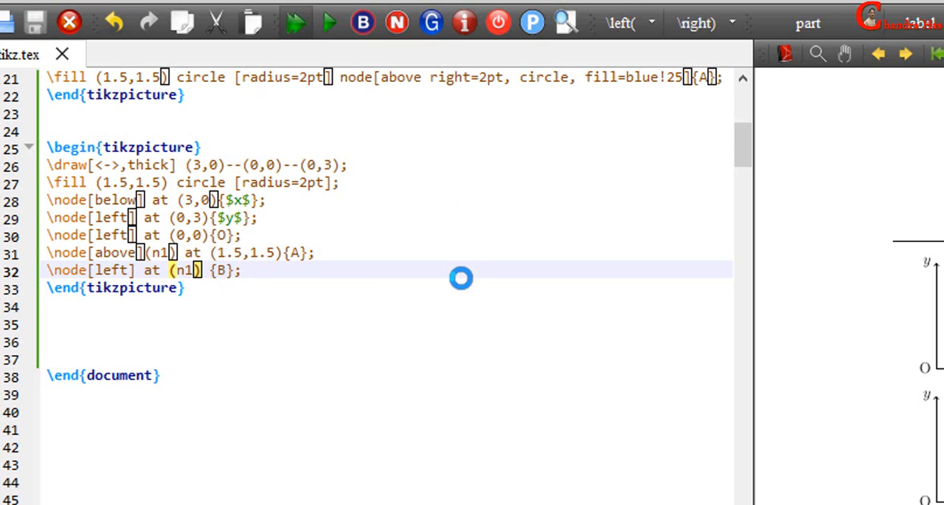
left_click(328, 22)
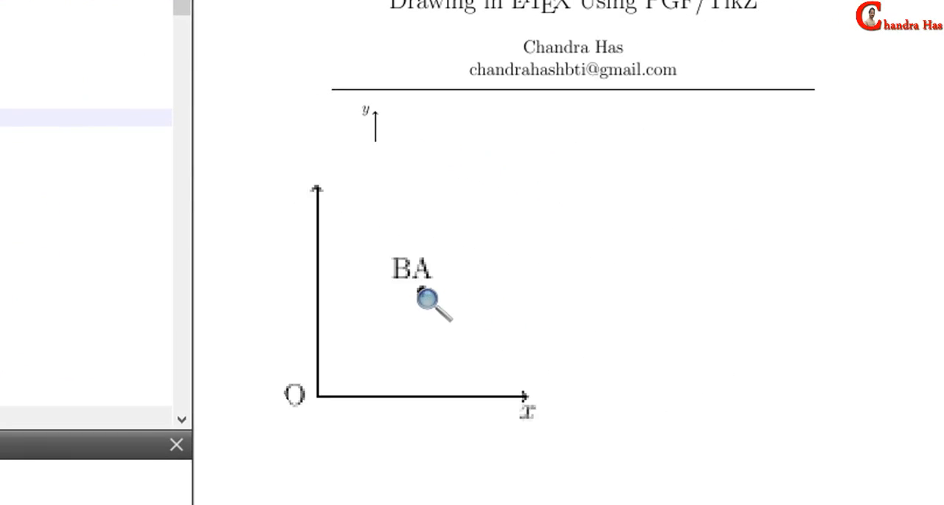